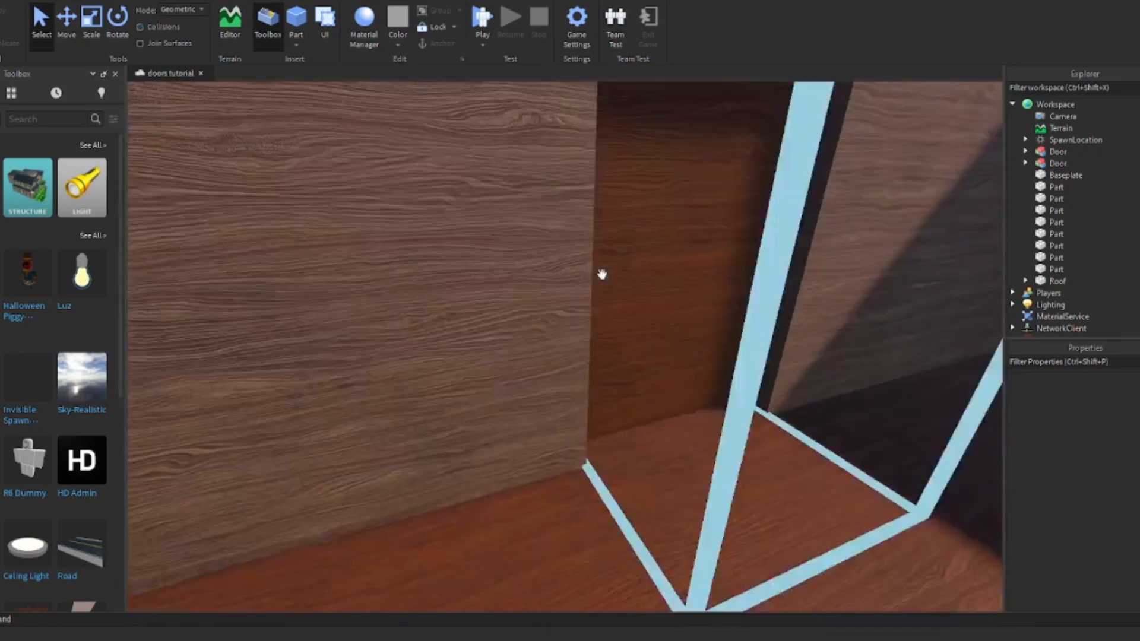
- Get the free Closet [HIDABLE] model from its Roblox page and confirm with Get Now
left_click_drag(602, 274, 684, 278)
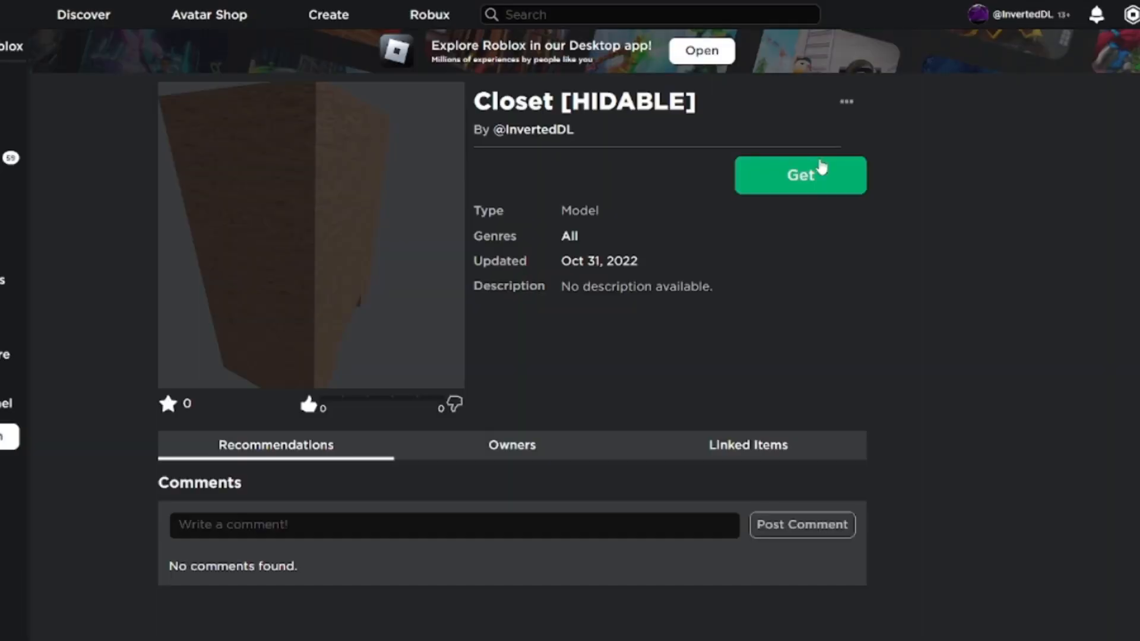
left_click(799, 174)
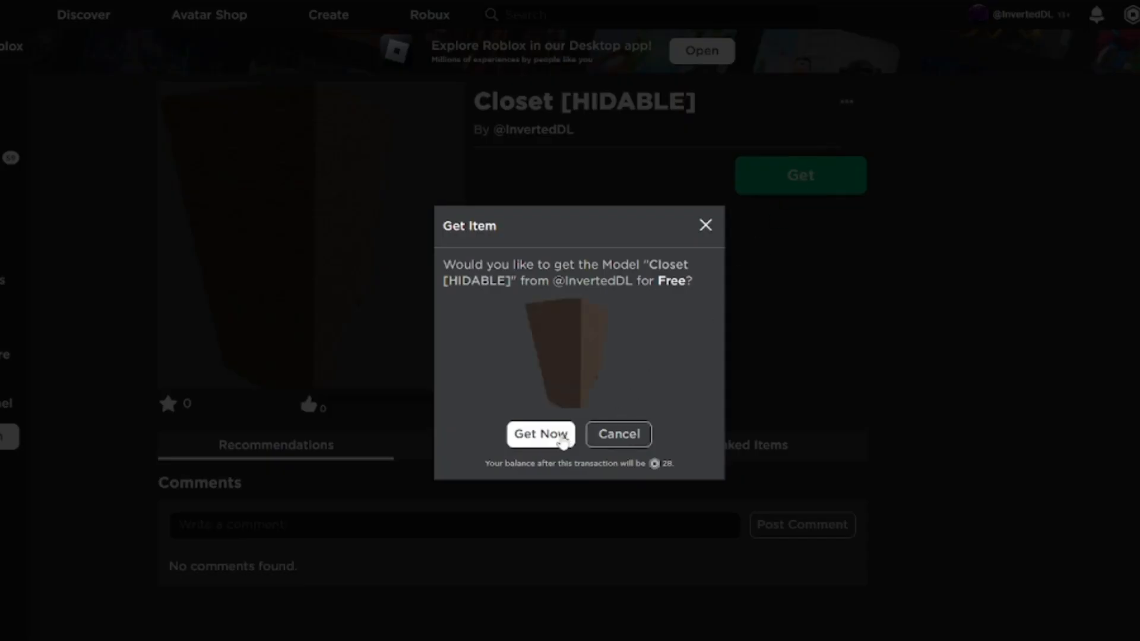
left_click(540, 434)
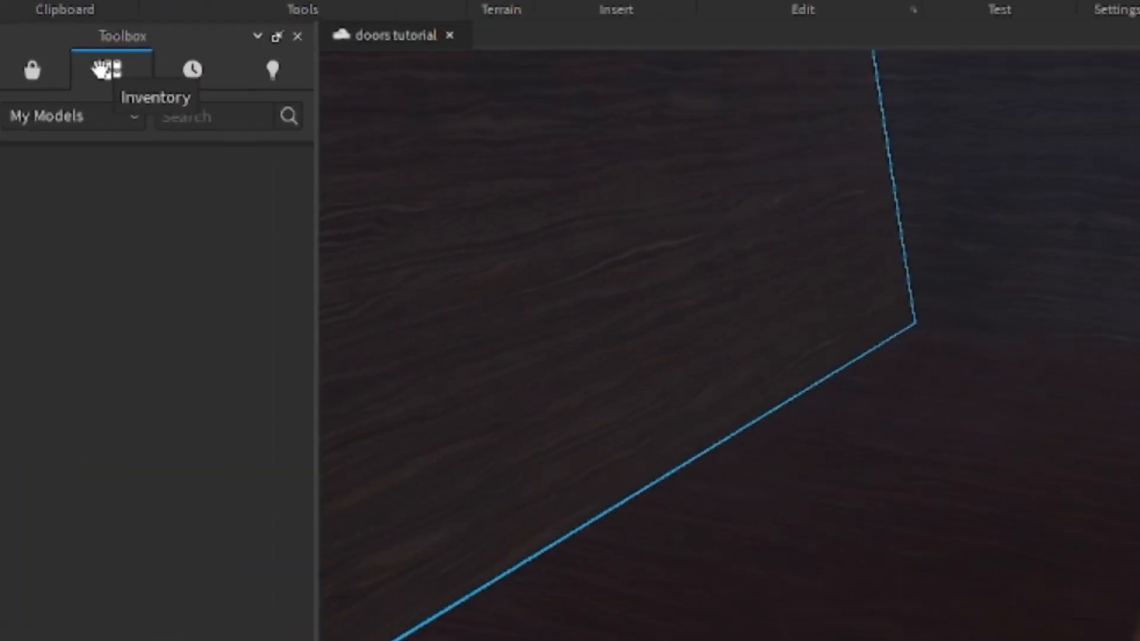
- Insert the Closet model from My Models in the Inventory and place copies in the room
left_click(112, 69)
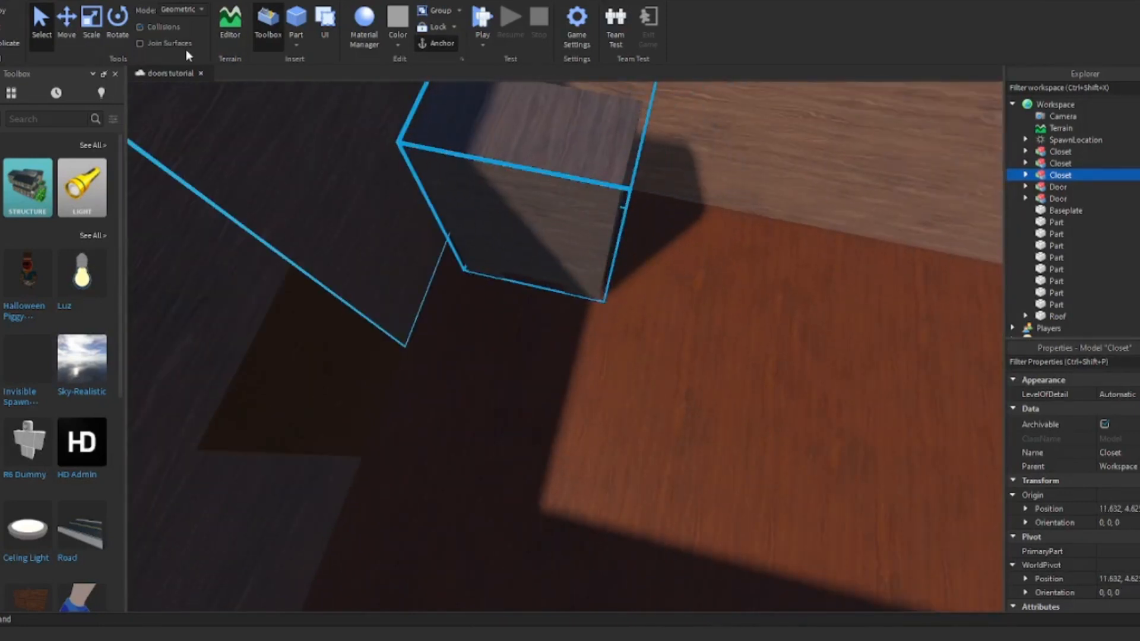
left_click(118, 21)
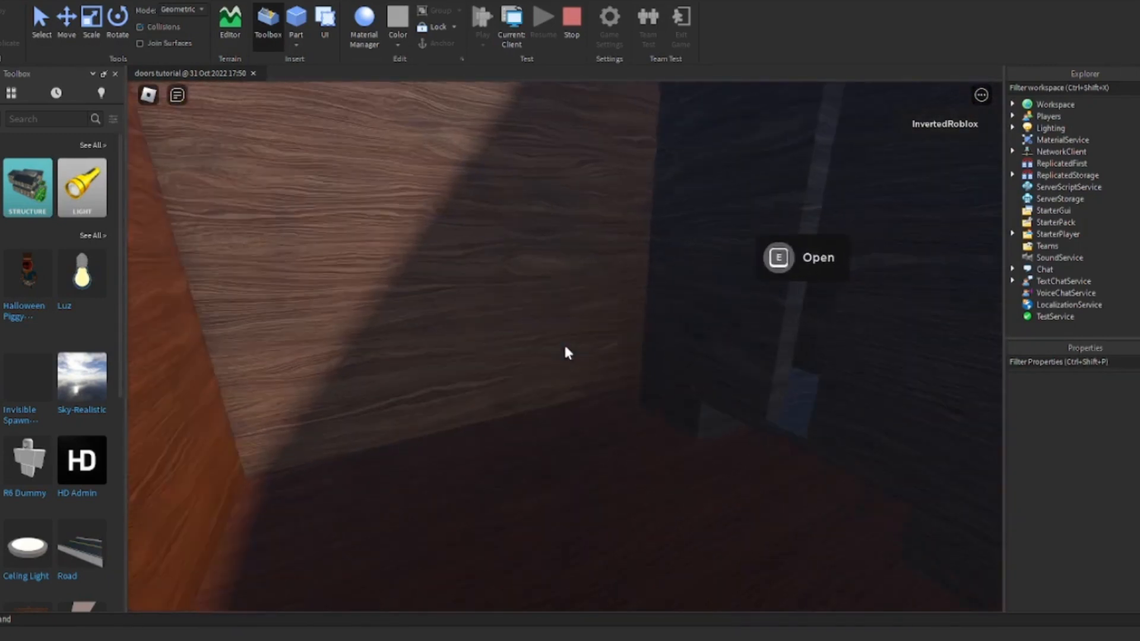
key("e")
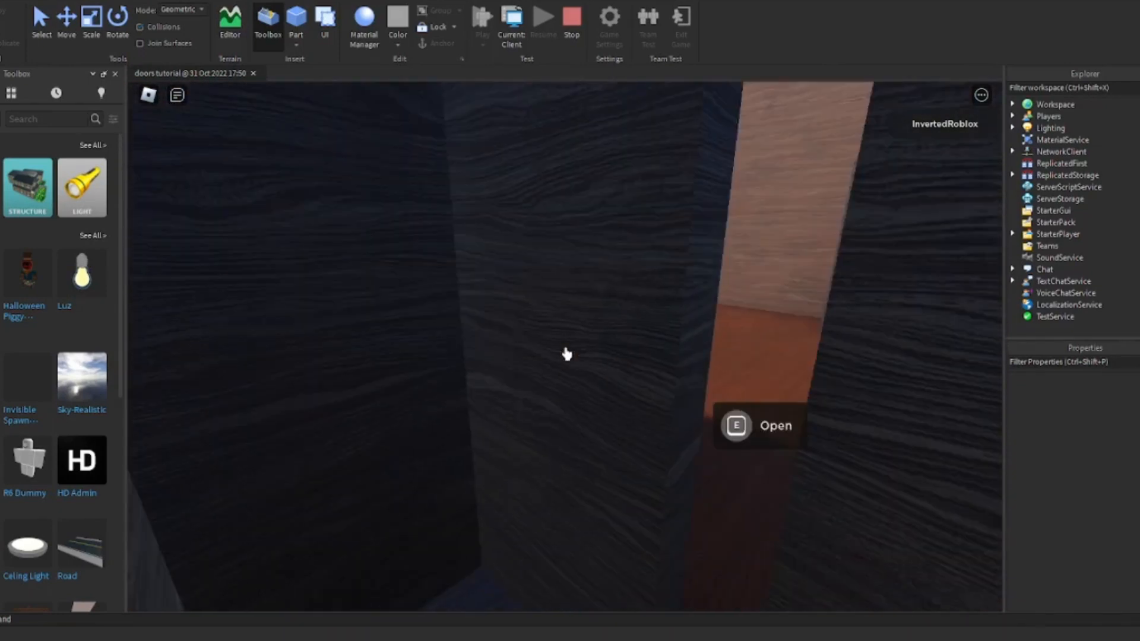
key("e")
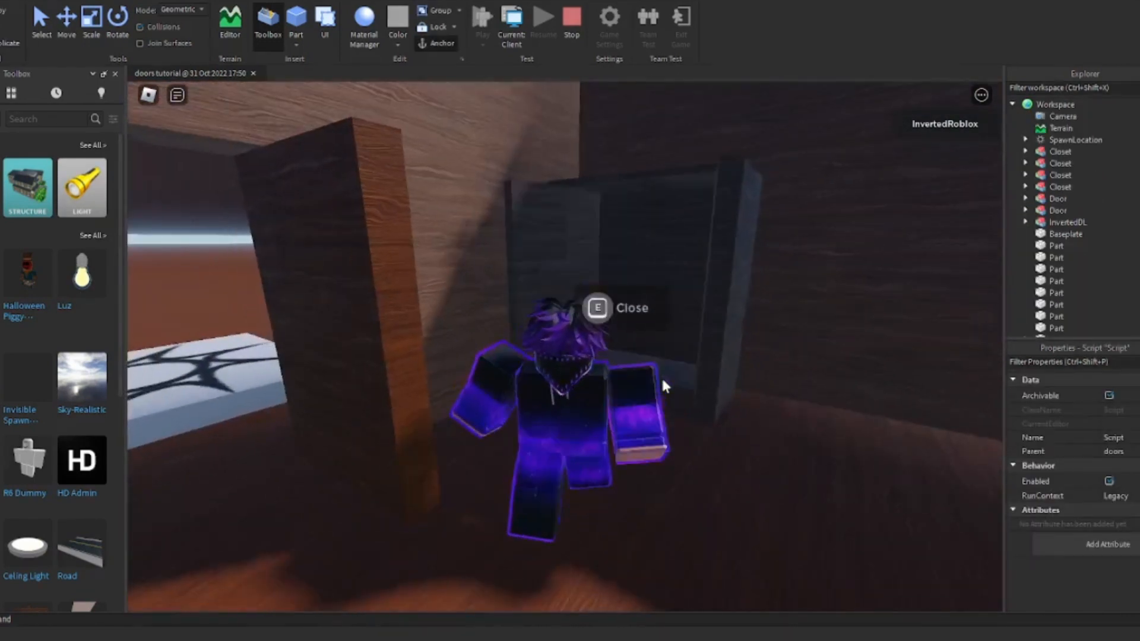
key("e")
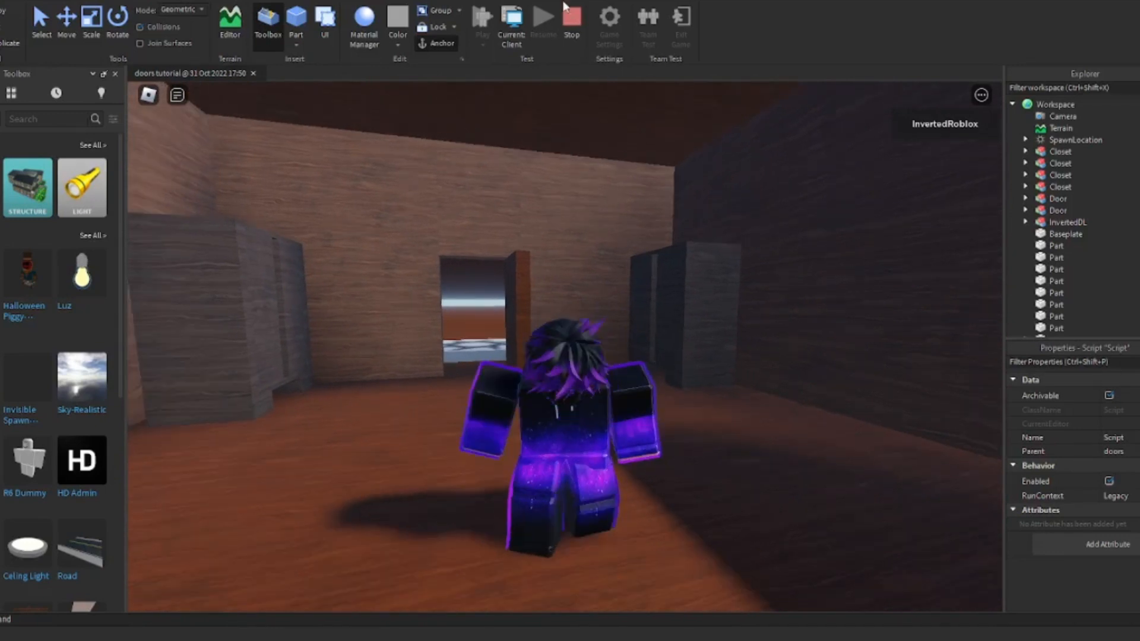
left_click(572, 18)
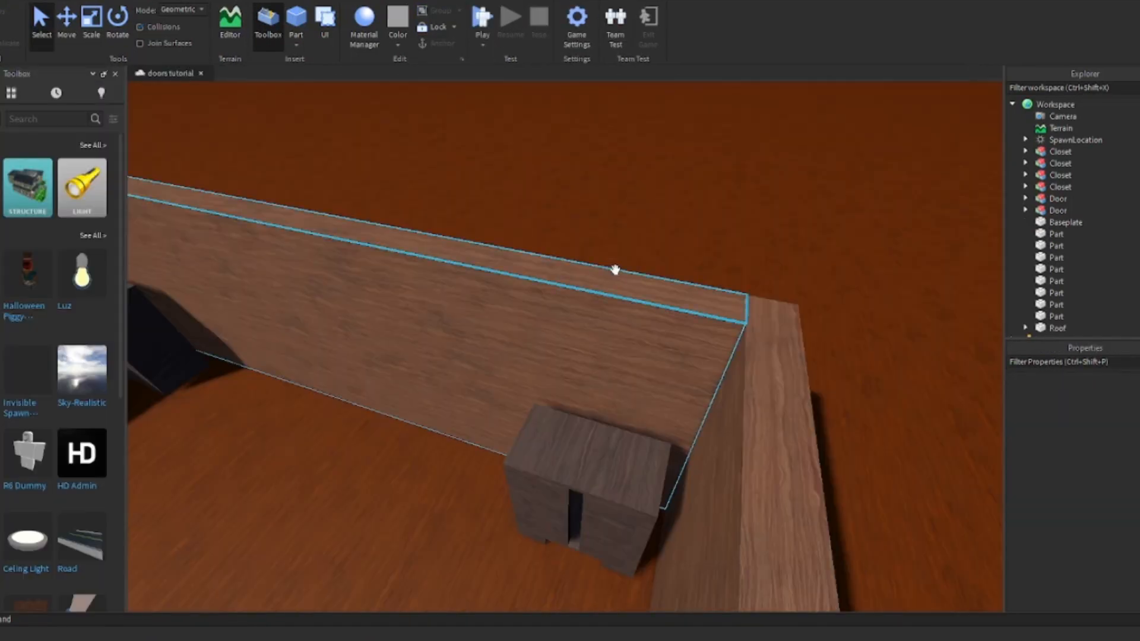
- Open the Script under Closet > doors in the script editor and review its code
double_click(1083, 174)
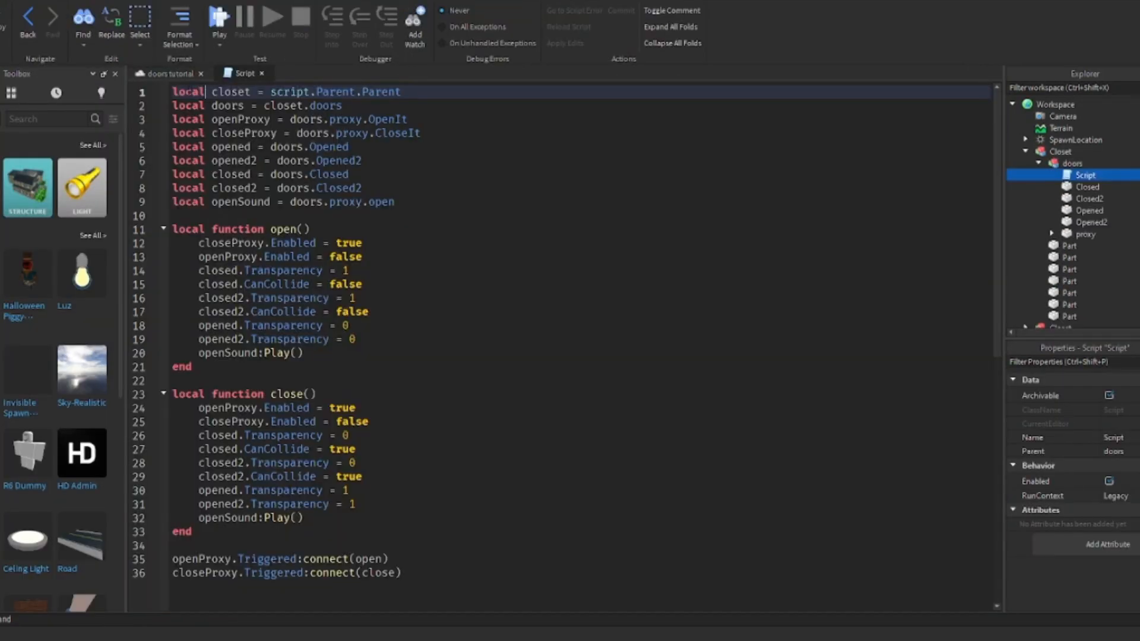
double_click(229, 92)
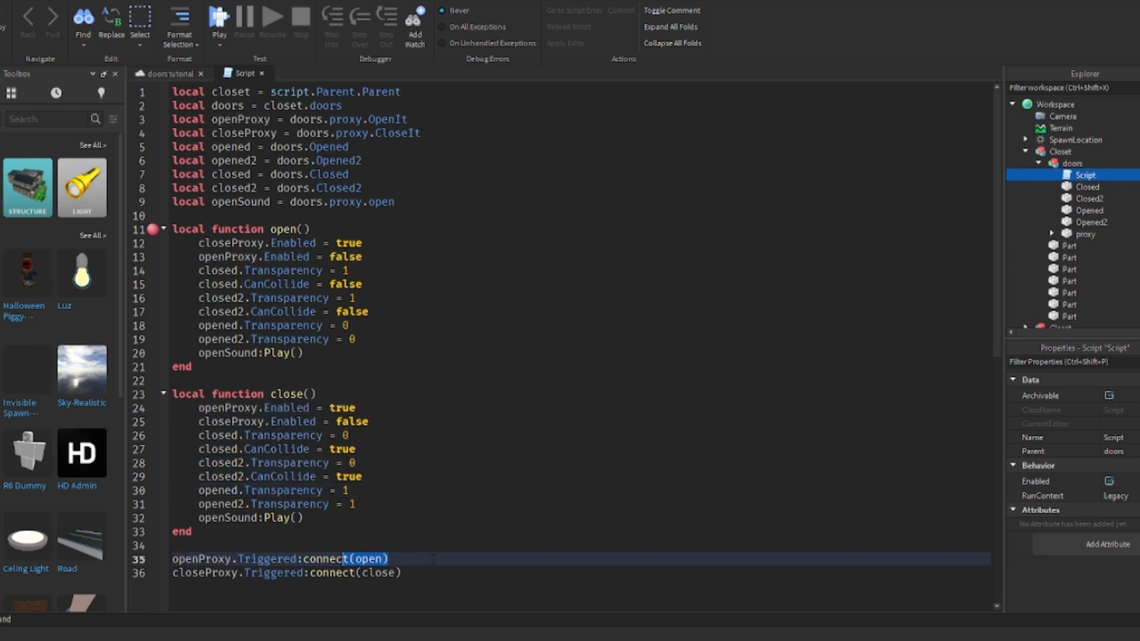
left_click(390, 558)
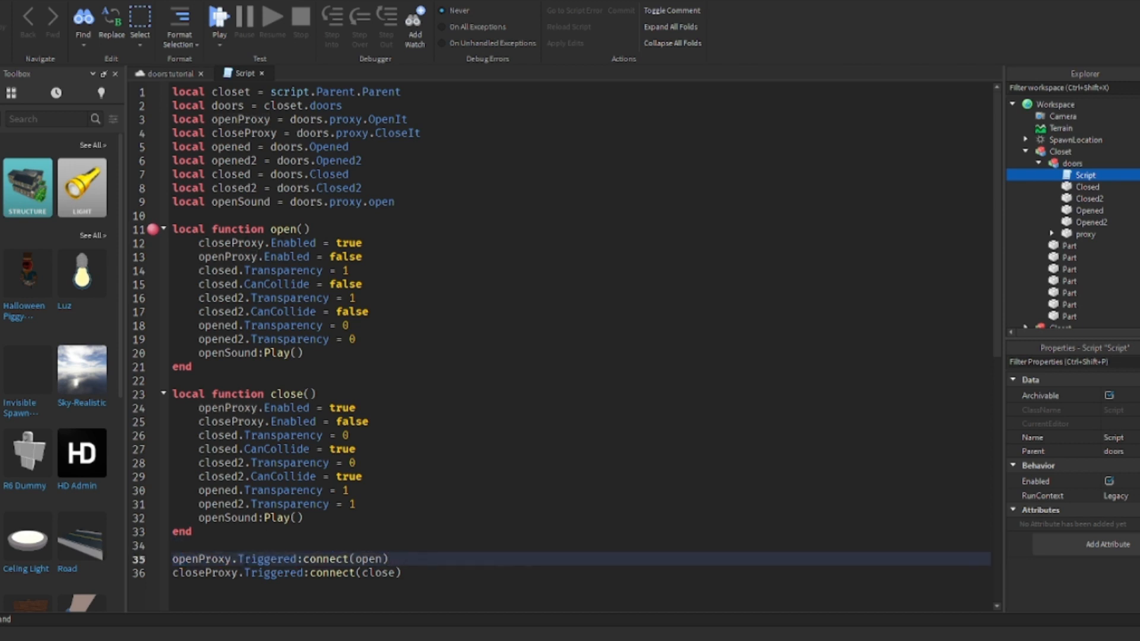
- Highlight the Triggered event connections for the open and close functions
double_click(273, 572)
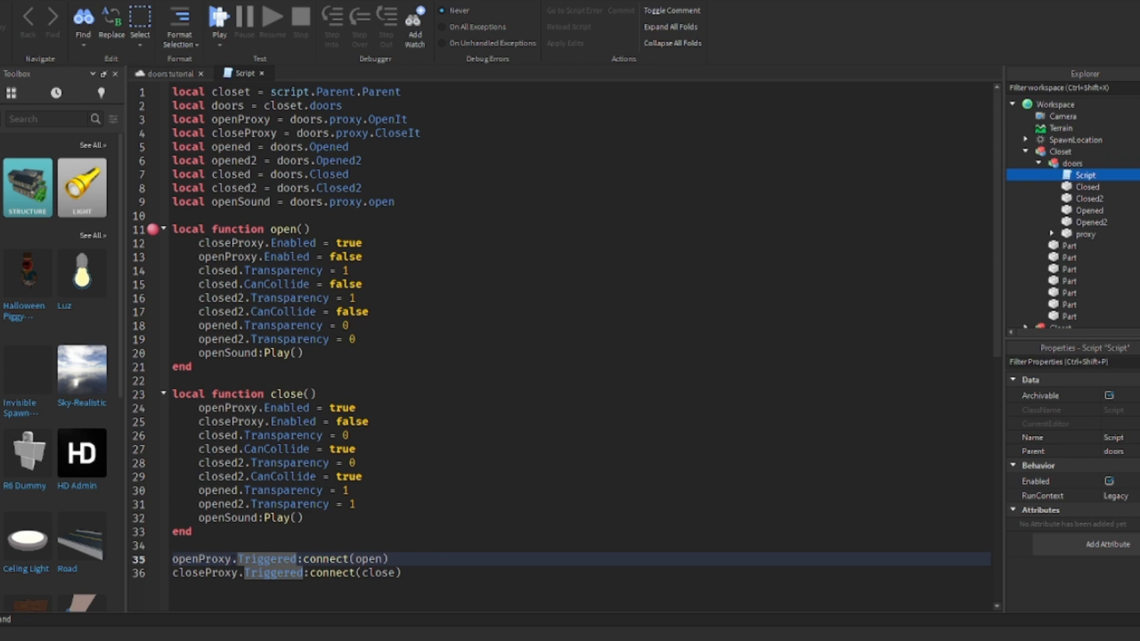
double_click(267, 558)
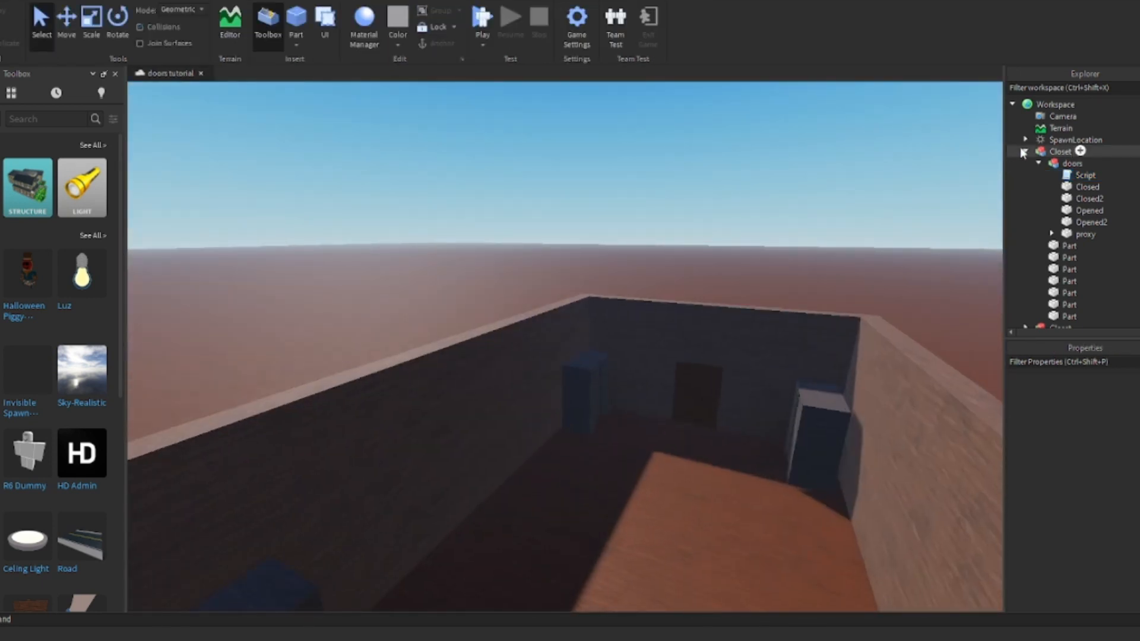
- Start a playtest and spawn the character inside the room beside the closets
left_click(480, 18)
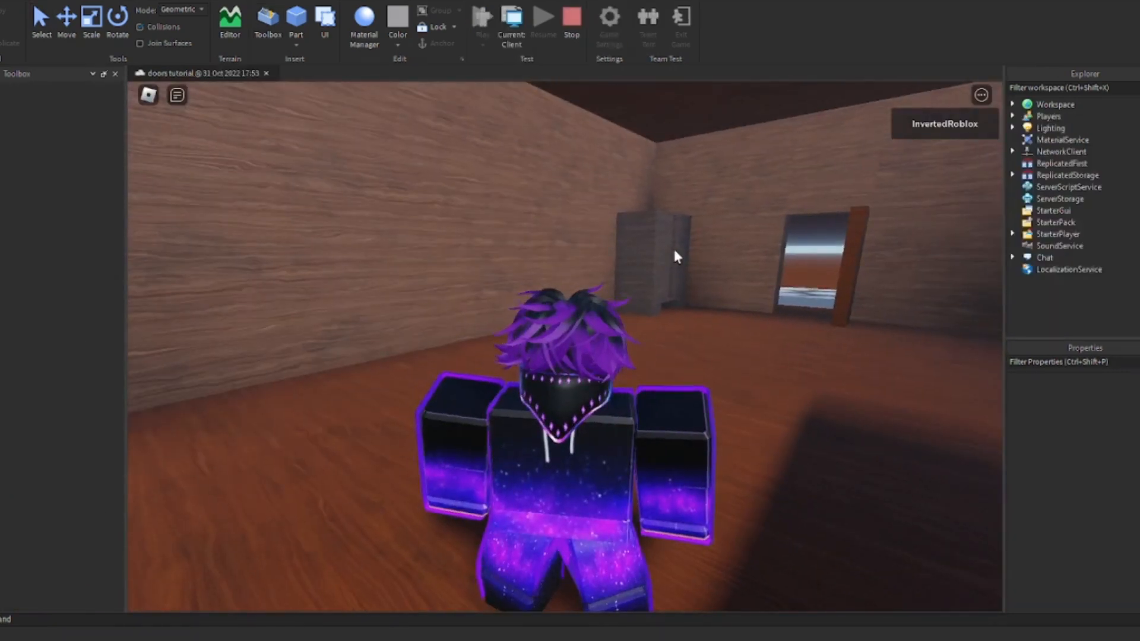